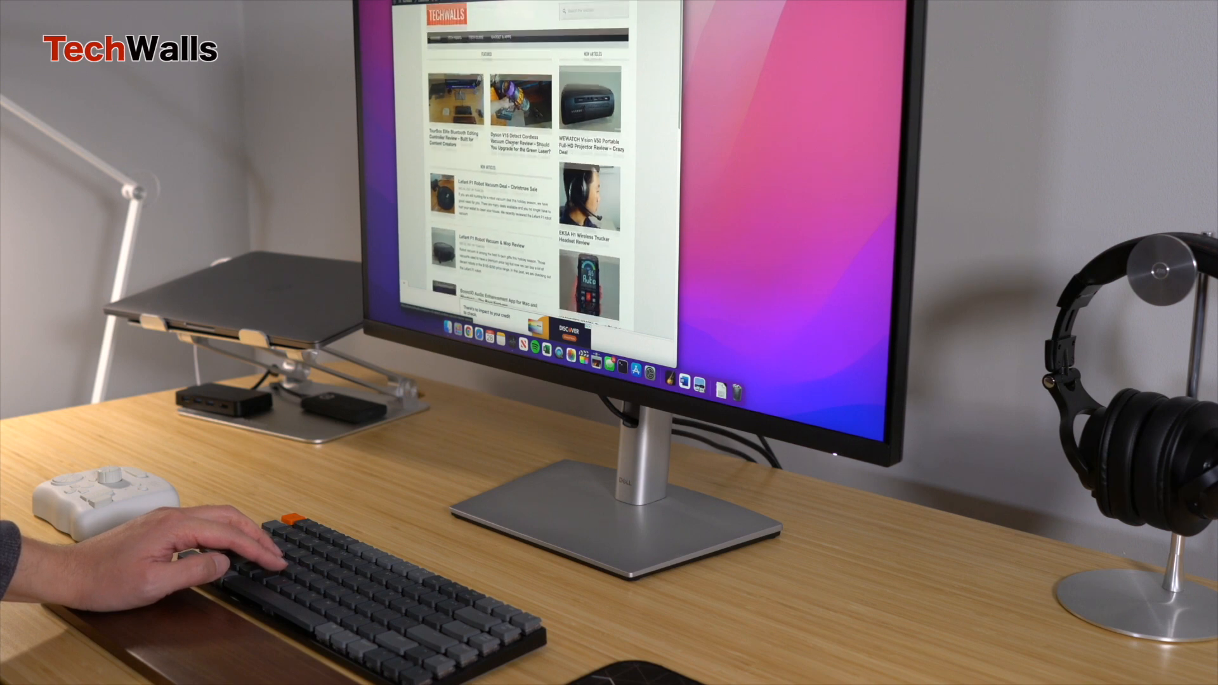
{"action": "scroll", "scroll_direction": "down", "scroll_amount": 3}
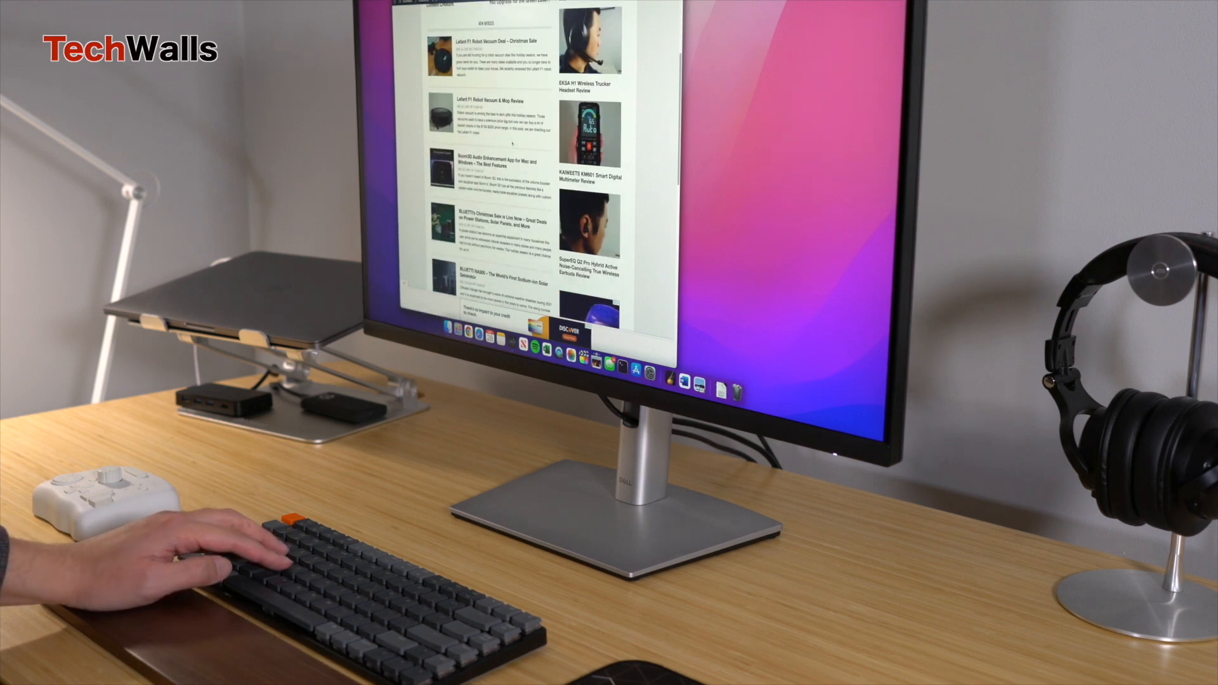
{"action": "scroll", "scroll_direction": "down", "scroll_amount": 3}
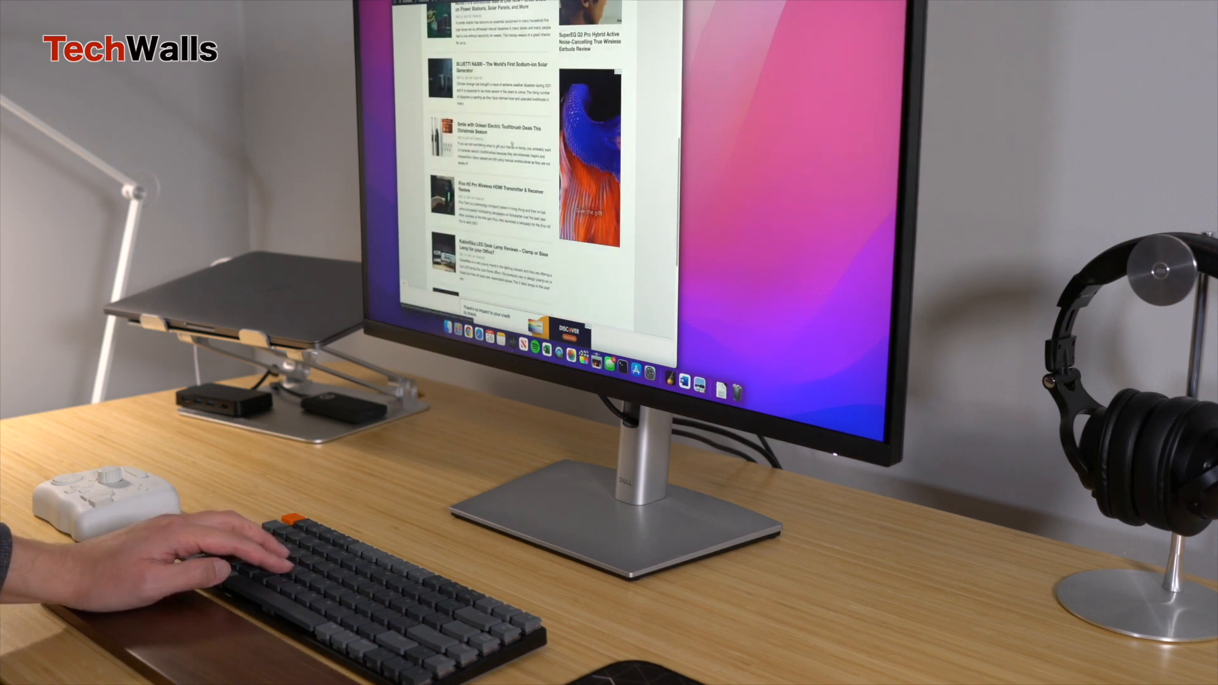
{"action": "scroll", "scroll_direction": "down", "scroll_amount": 3}
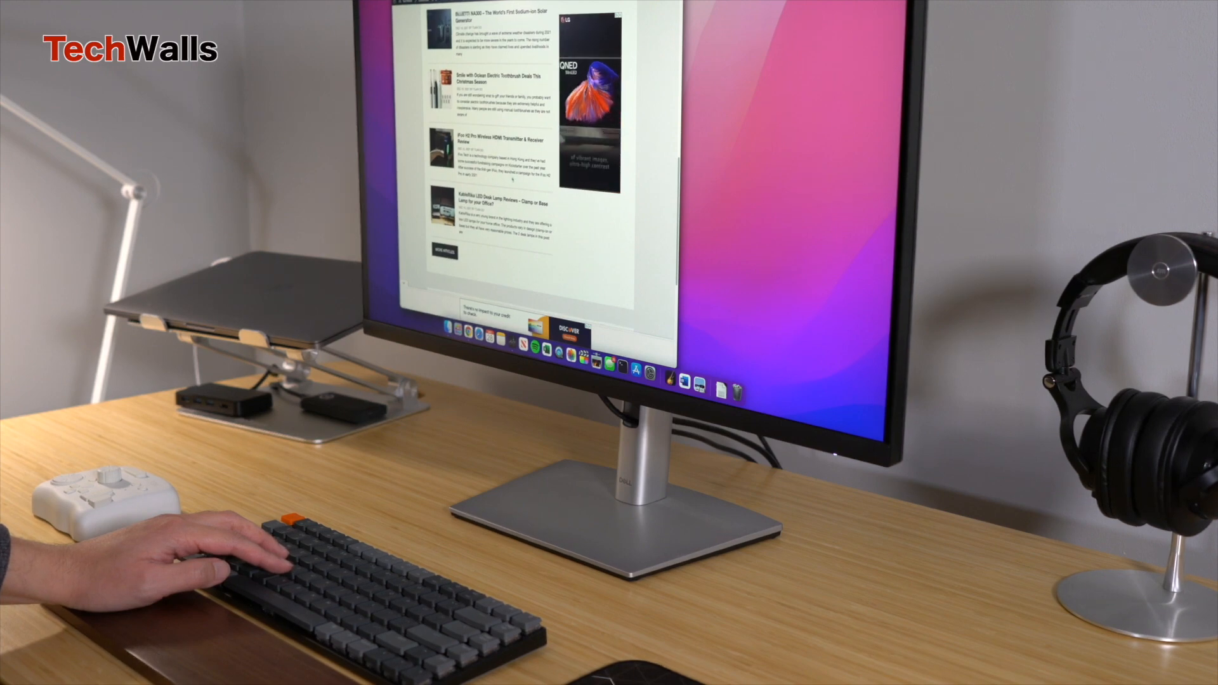
{"action": "scroll", "scroll_direction": "down", "scroll_amount": 3}
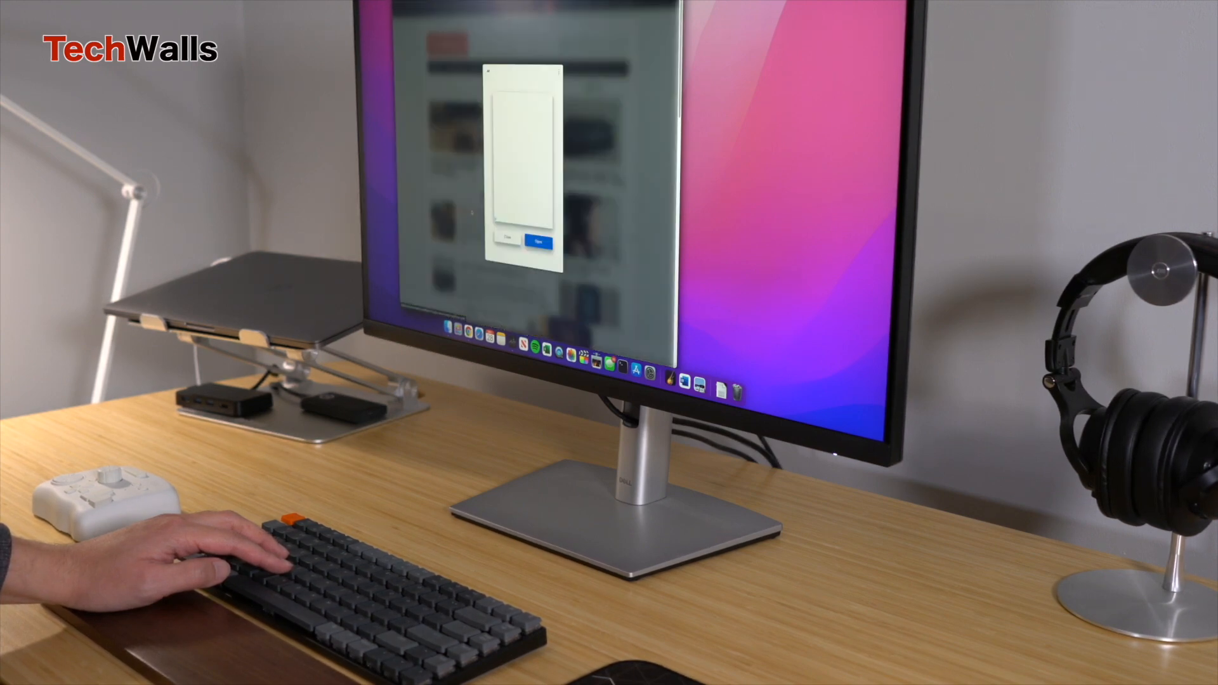
{"action": "left_click", "coordinate": [536, 240]}
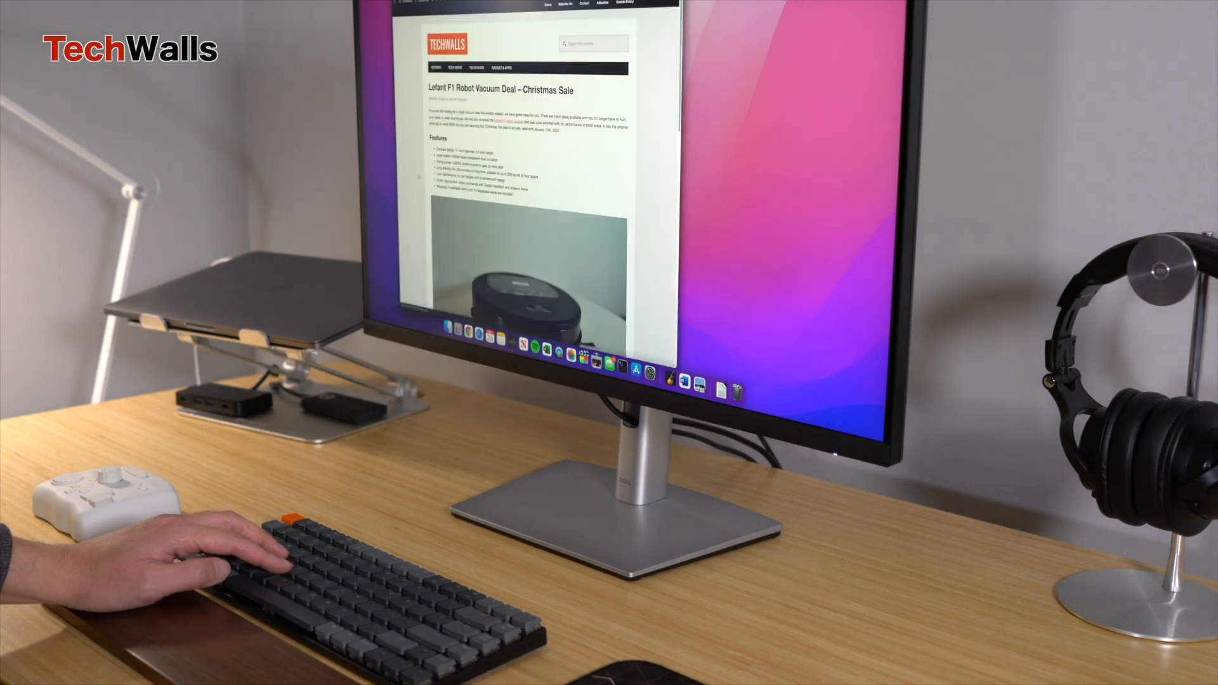
{"action": "scroll", "scroll_direction": "down", "scroll_amount": 3}
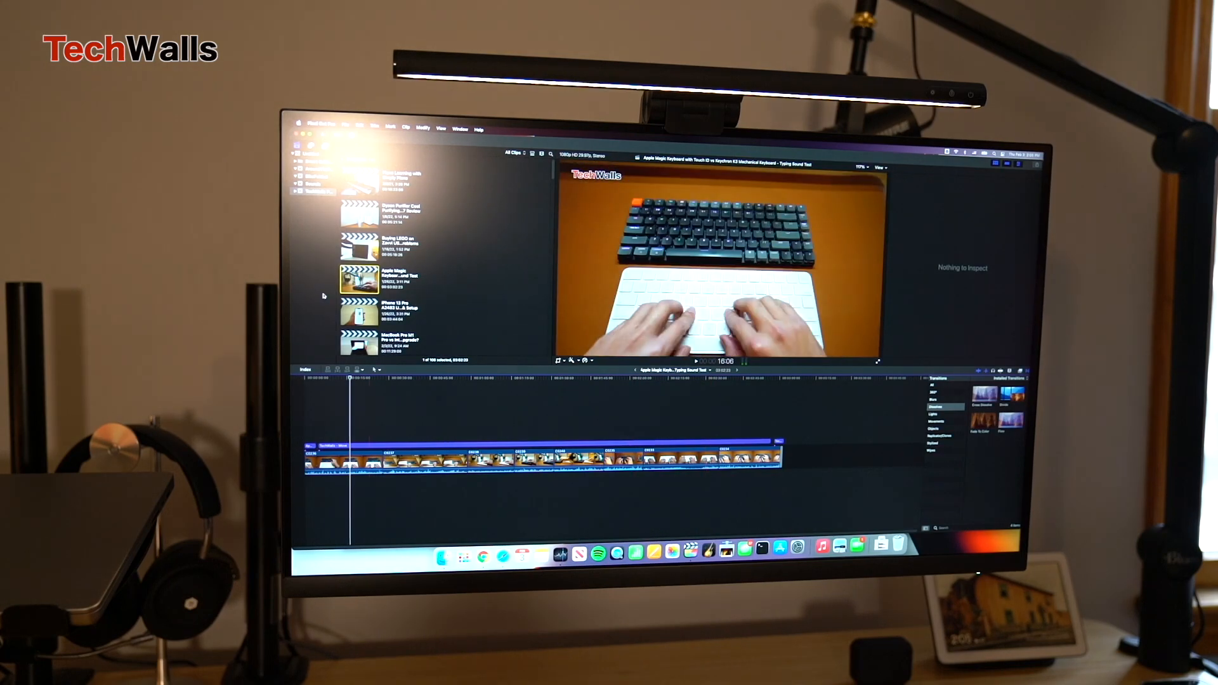
{"action": "left_click", "coordinate": [360, 338]}
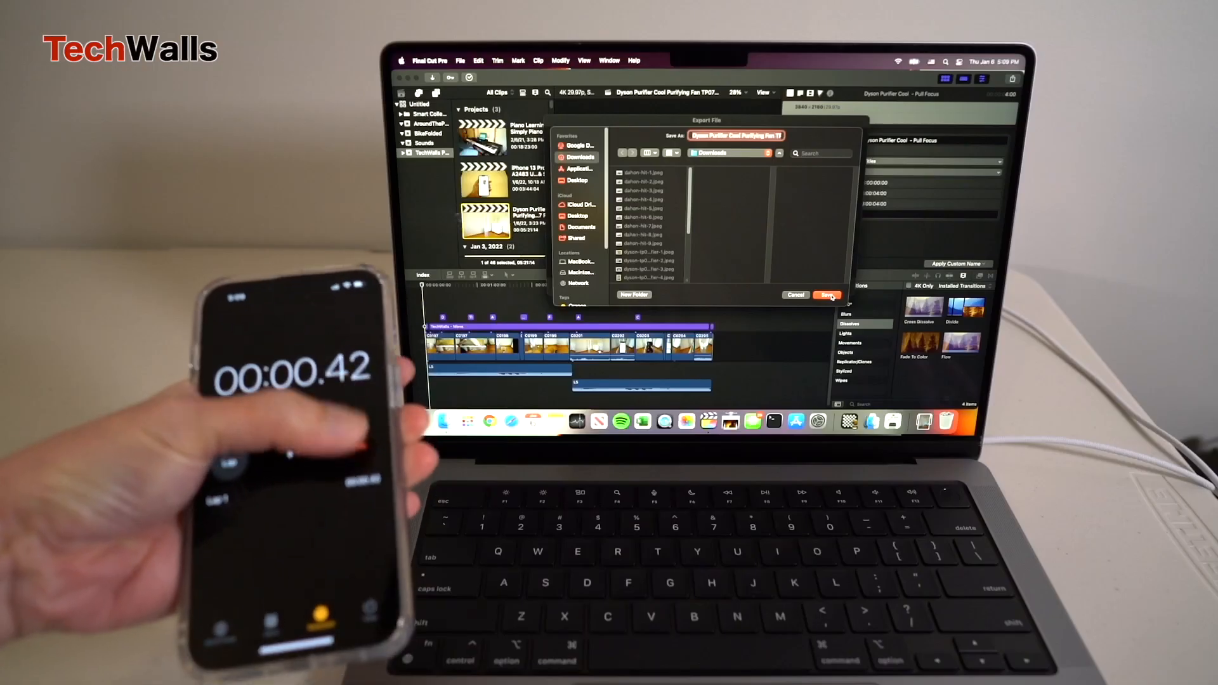
{"action": "left_click", "coordinate": [827, 295]}
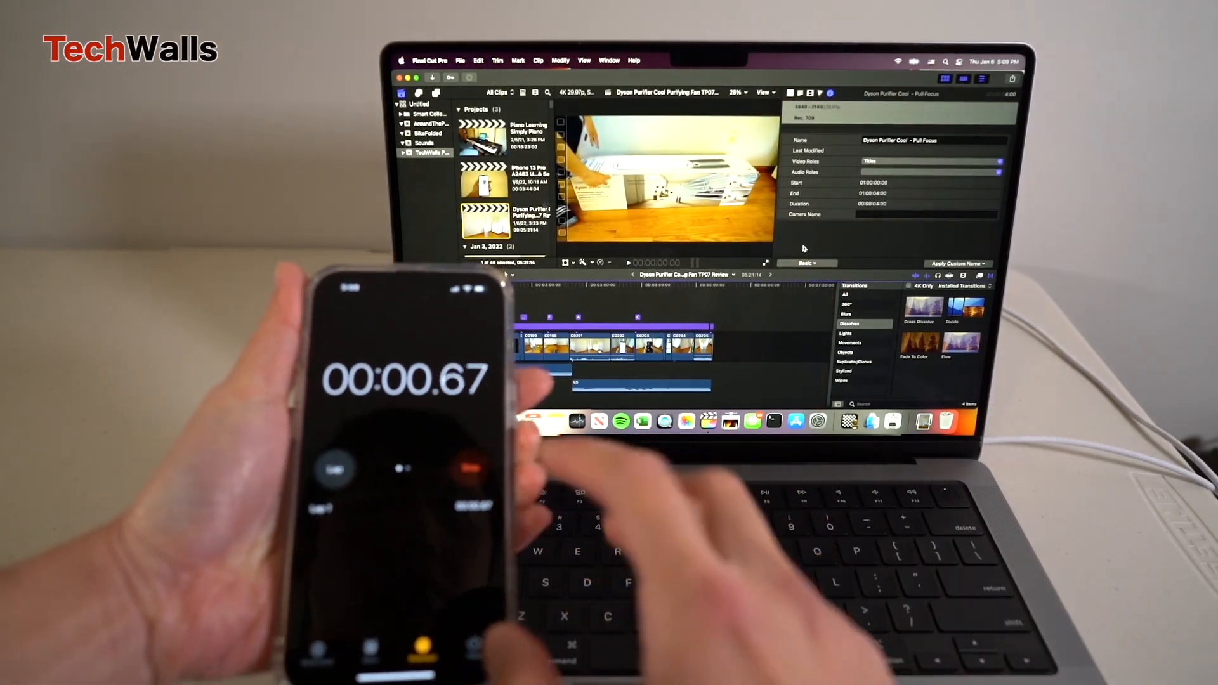